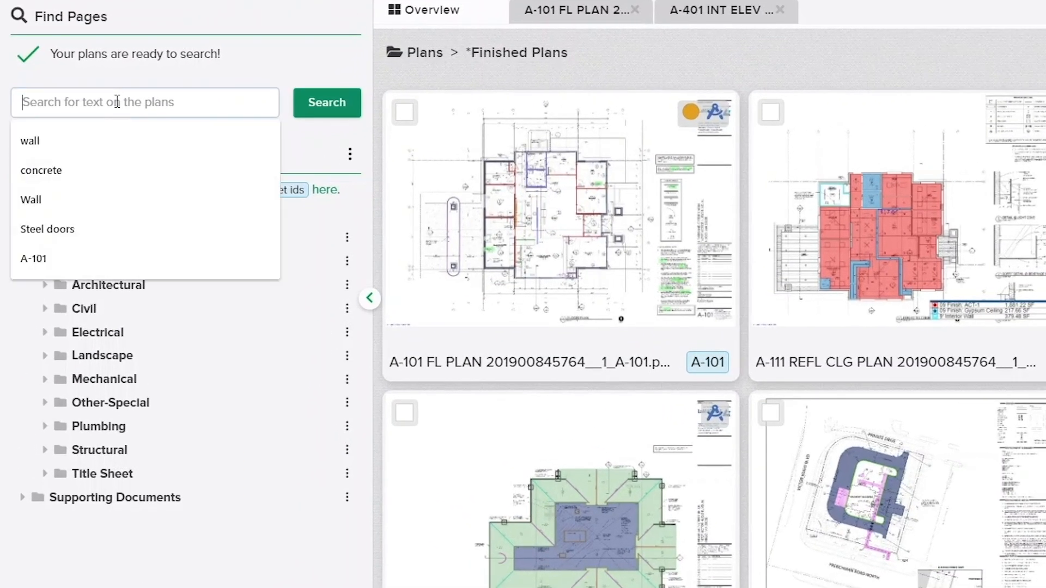
Step: Search the project's plans for the text 'wall'
{"action": "type", "text": "wall"}
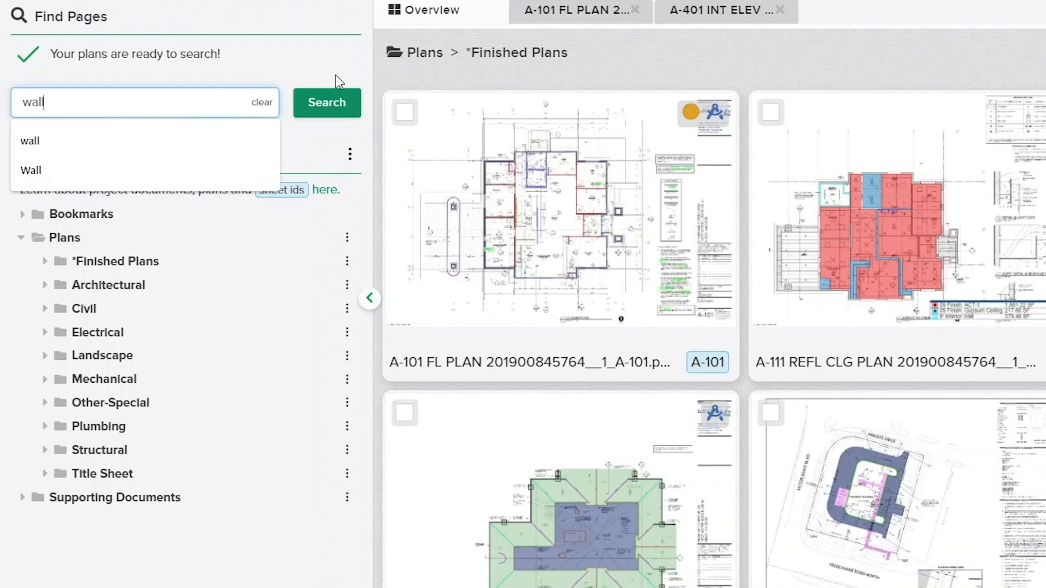
{"action": "left_click", "coordinate": [326, 103]}
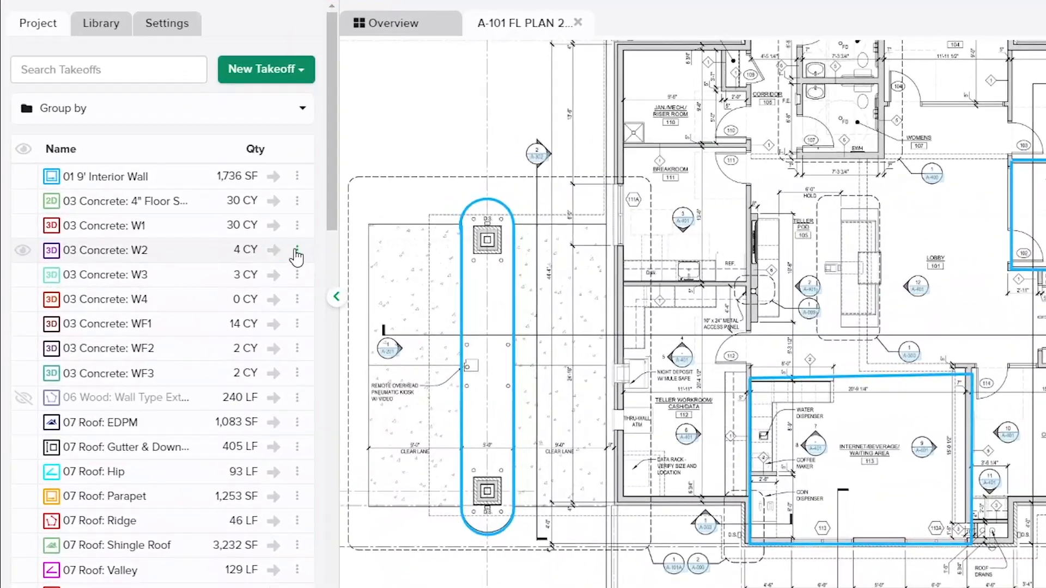
Step: From the 03 Concrete: W2 takeoff options, run Assist to detect doors, rooms, windows and walls
{"action": "left_click", "coordinate": [296, 250]}
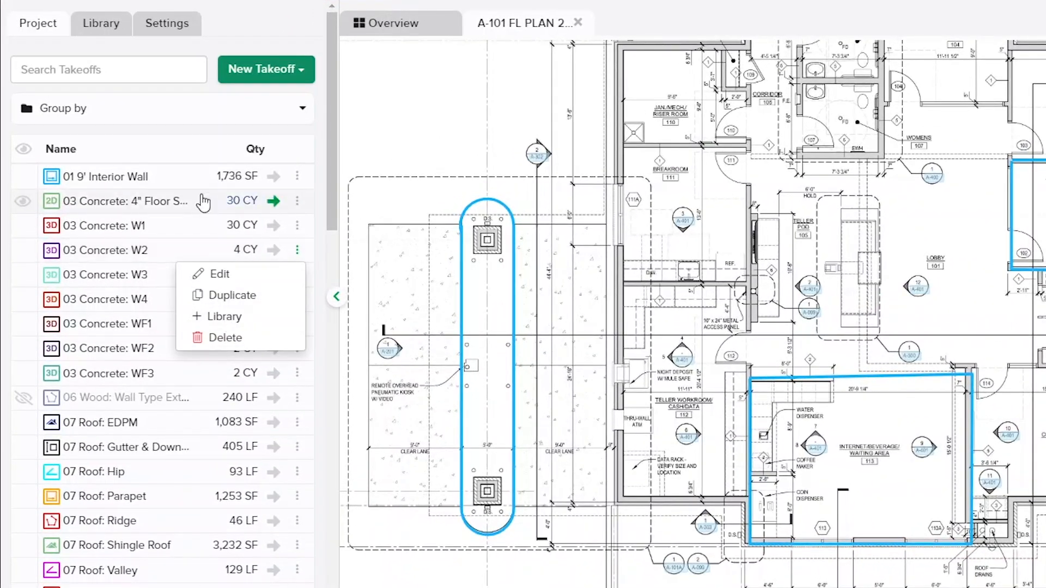
{"action": "left_click", "coordinate": [100, 22]}
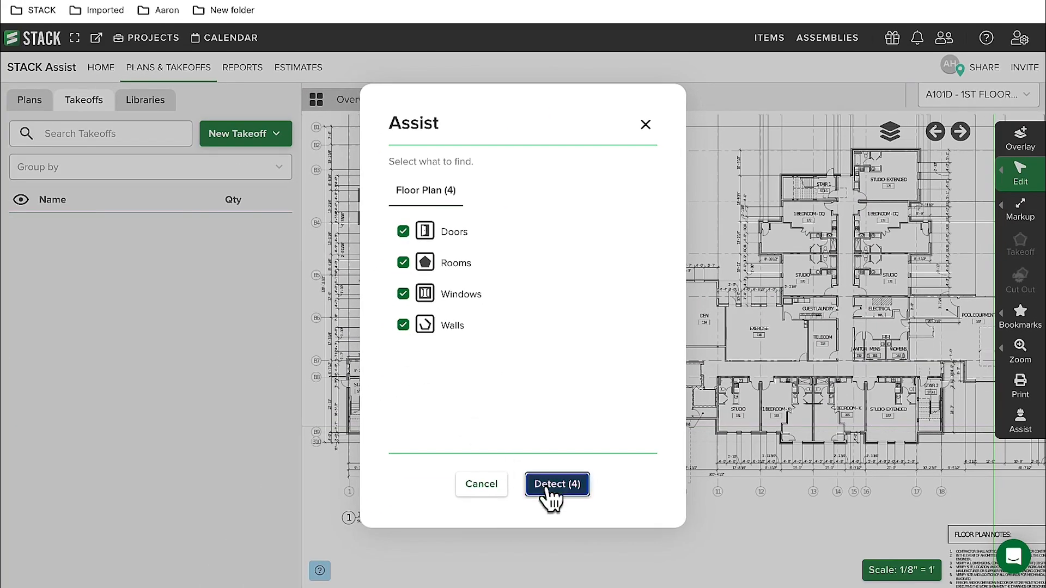
{"action": "left_click", "coordinate": [557, 483]}
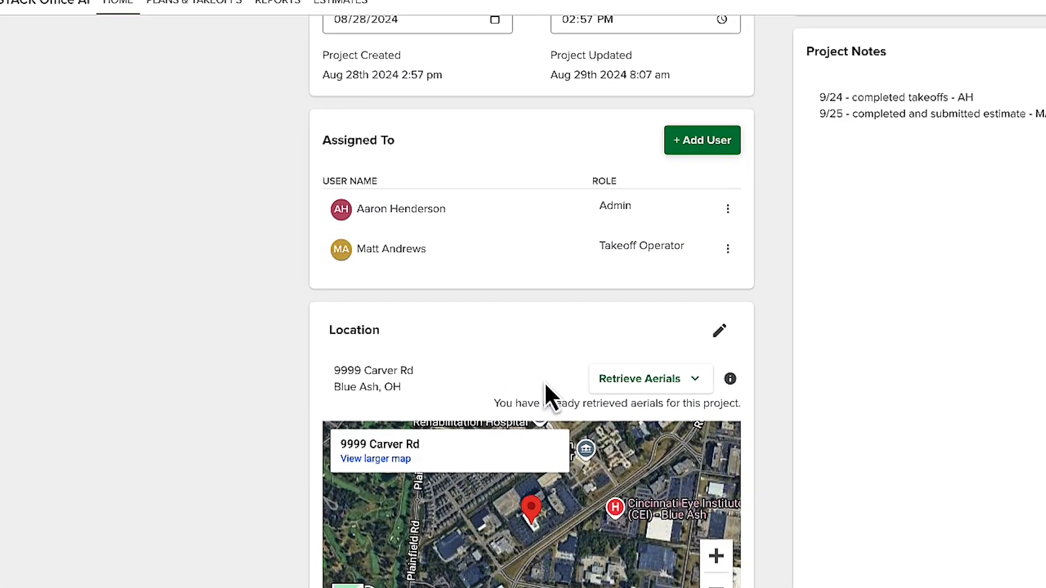
Step: Retrieve Structure aerial imagery for the project address from the Home page
{"action": "left_click", "coordinate": [649, 378]}
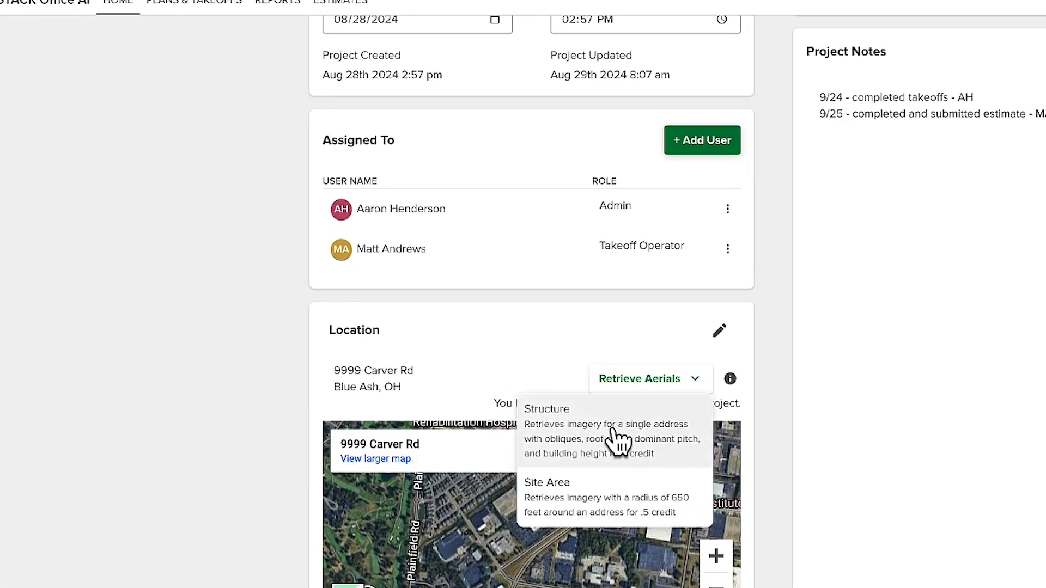
{"action": "left_click", "coordinate": [194, 3]}
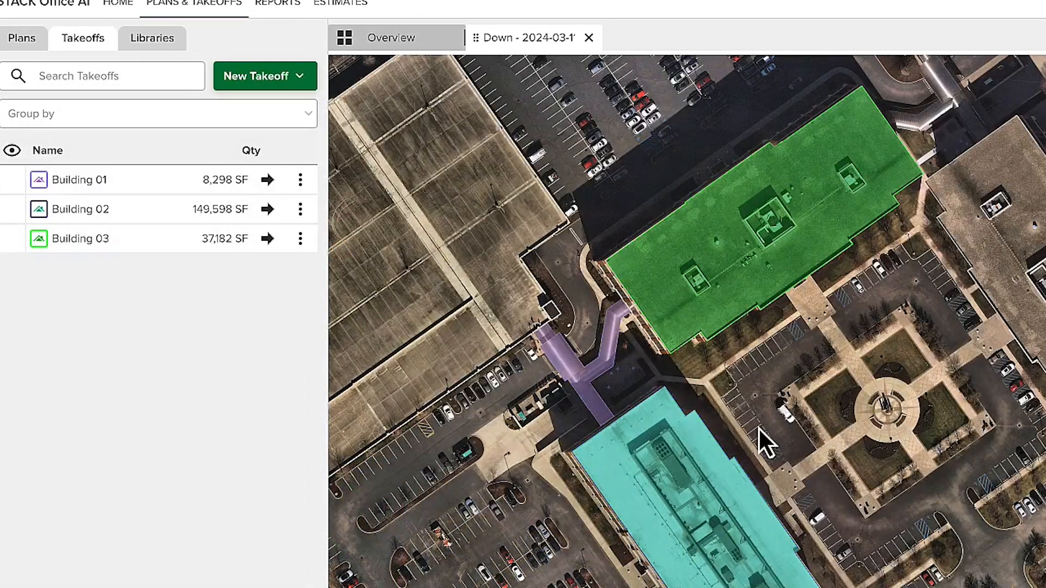